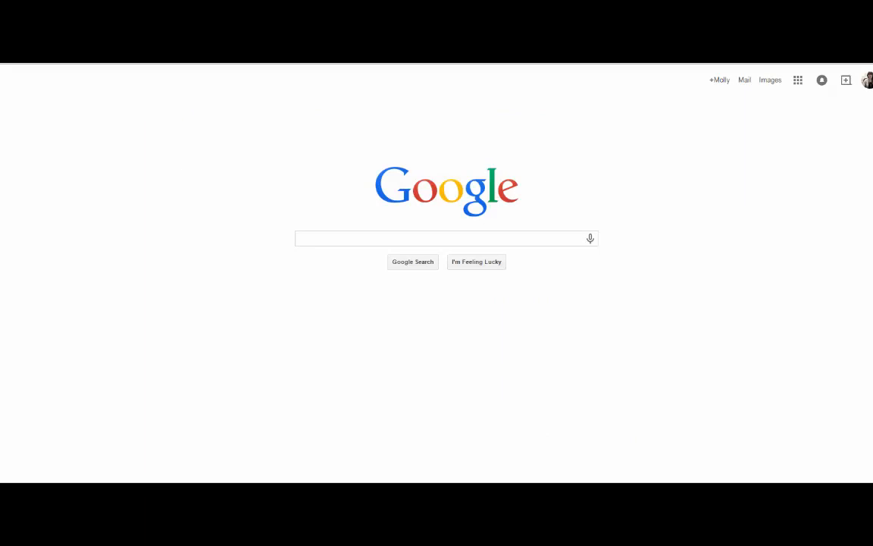
Search Google for "neonatal nursing journals".
click(347, 236)
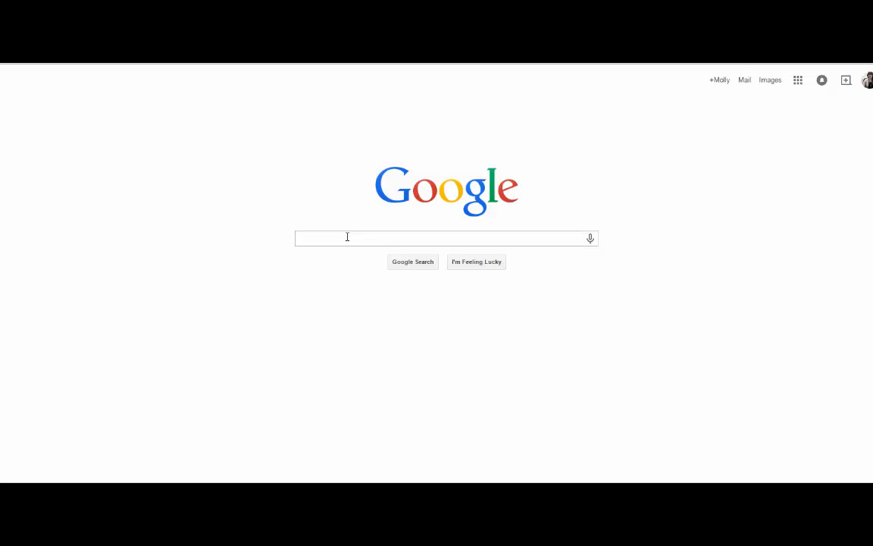
text(neonatal nursing journals)
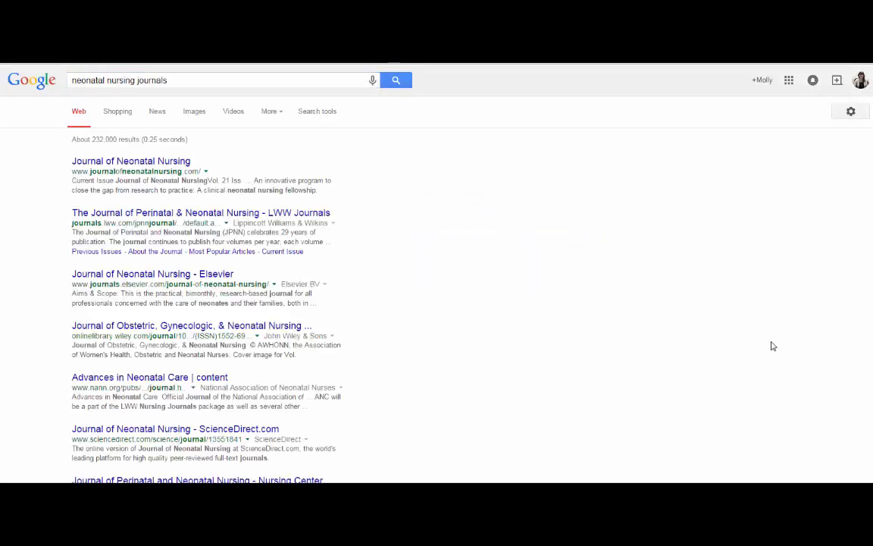
mouse_move(614, 382)
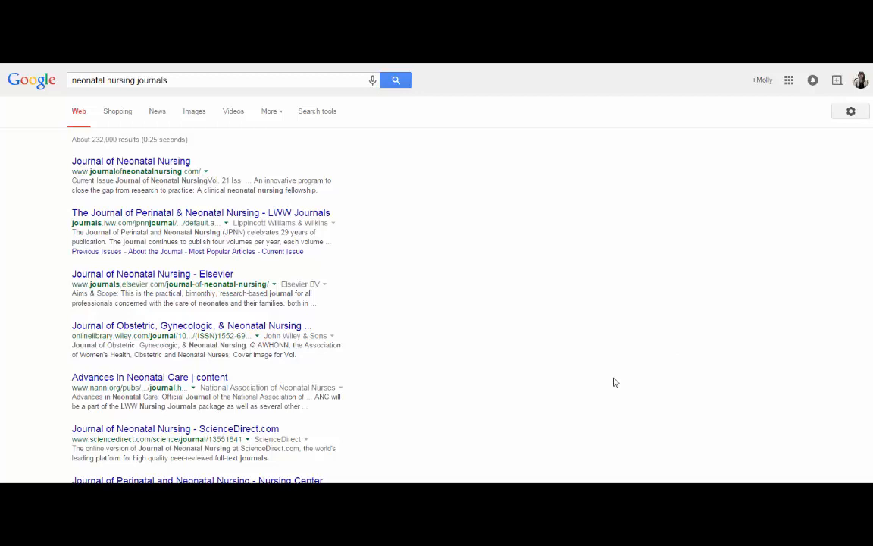
mouse_move(630, 355)
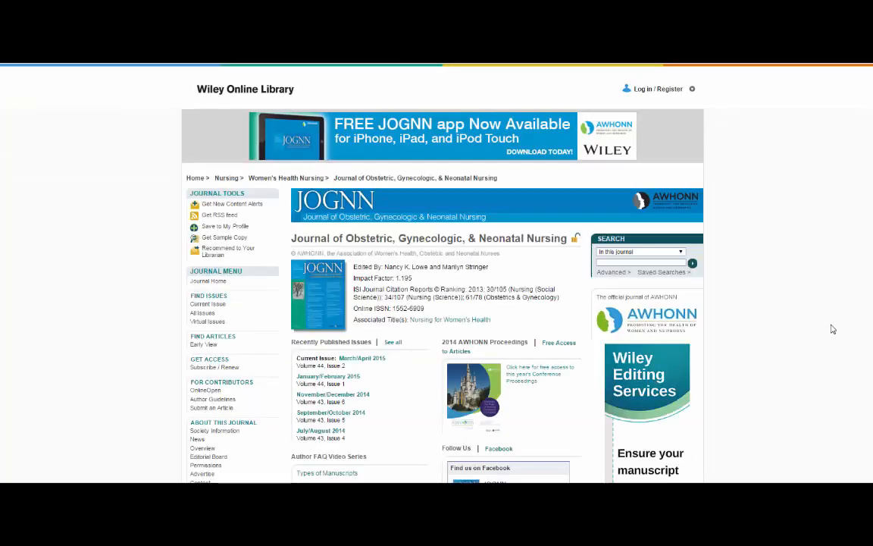
Request JOGNN new-content alerts, then leave the sign-in prompt for the alert email in Gmail.
scroll(down, 3)
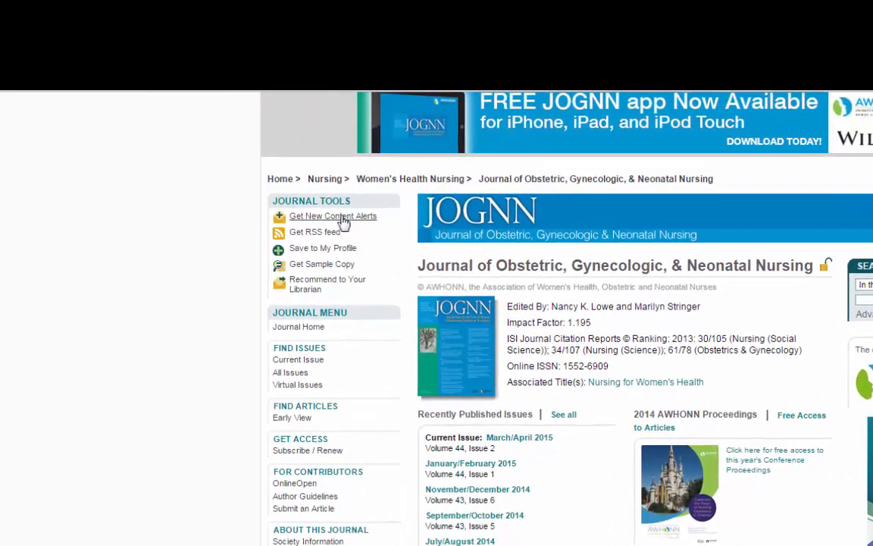
click(332, 215)
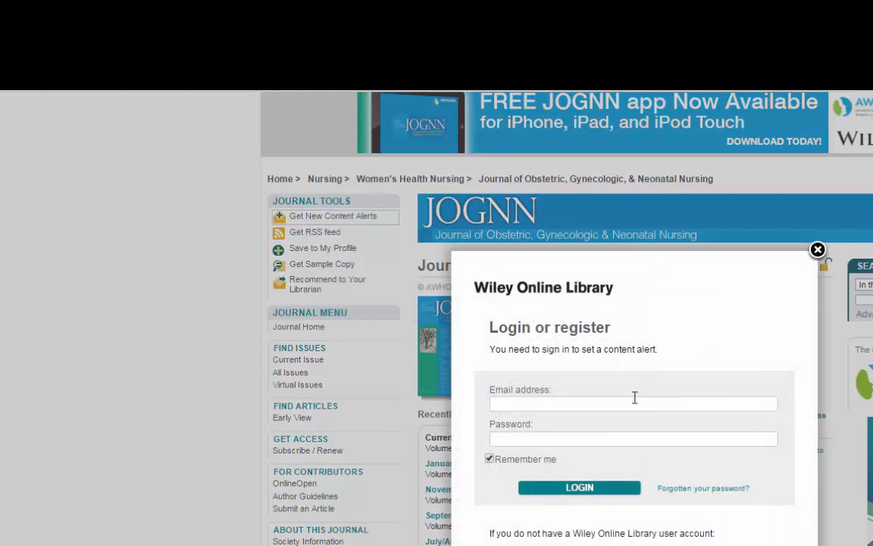
mouse_move(643, 404)
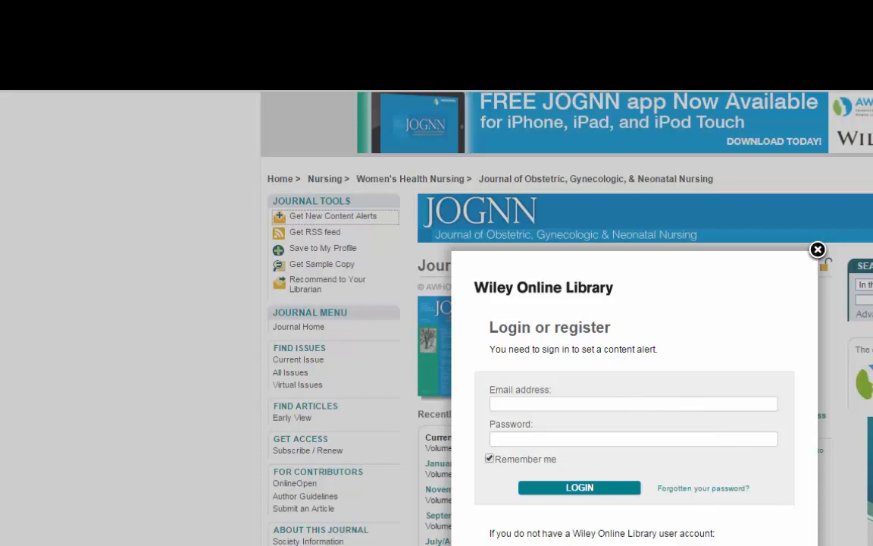
click(819, 249)
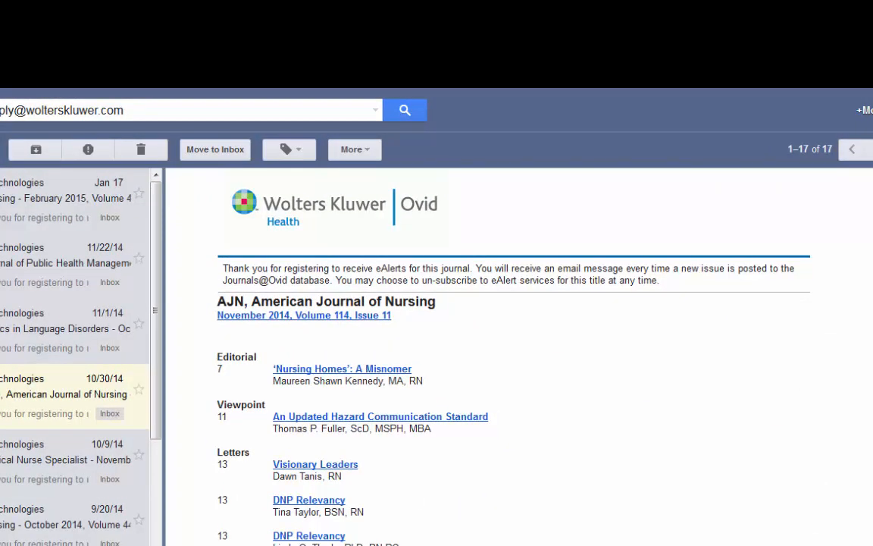
Scroll through the Ovid AJN eAlert email listing the November 2014 issue's articles.
scroll(down, 3)
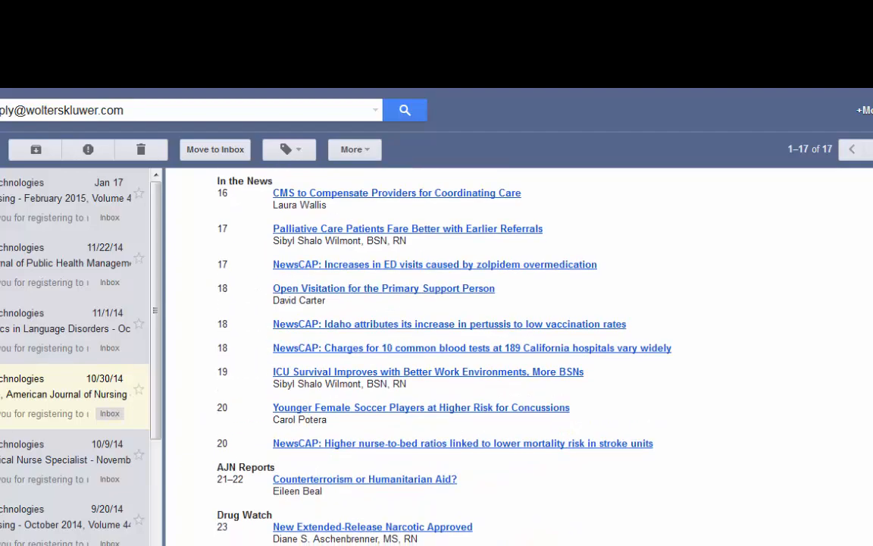
scroll(down, 3)
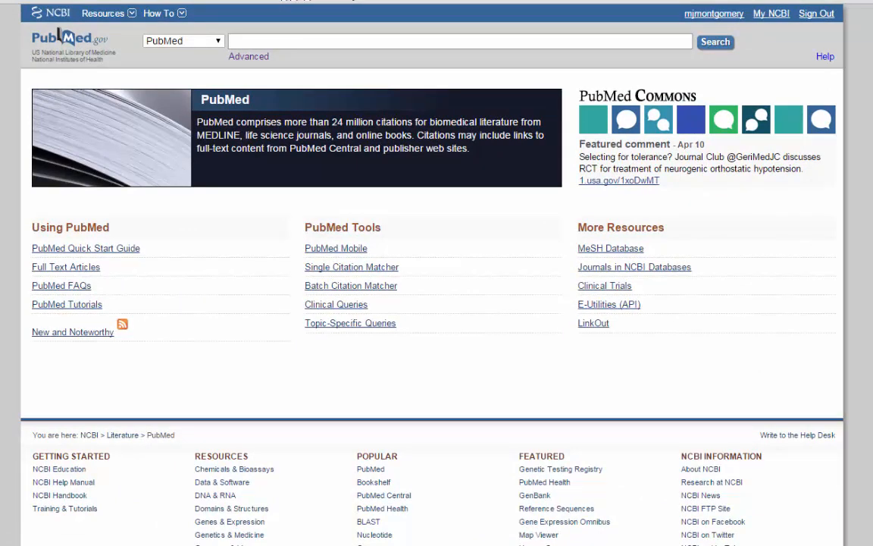
Run a PubMed search for "late preterm" in quotes, returning 891 results.
text("late preterm")
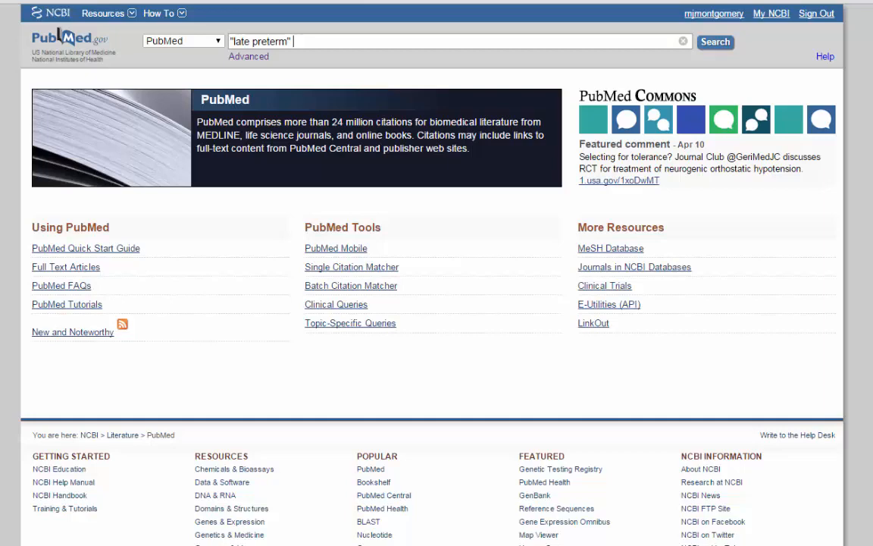
click(718, 42)
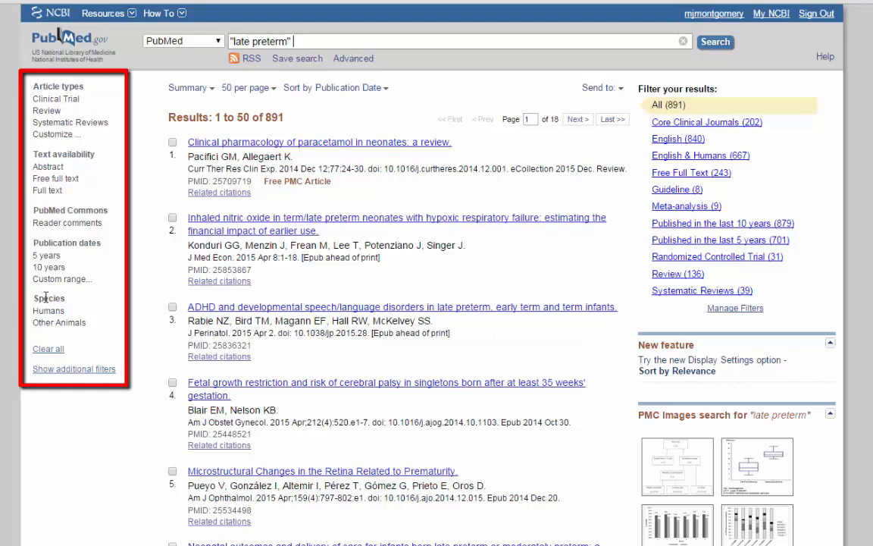
click(57, 370)
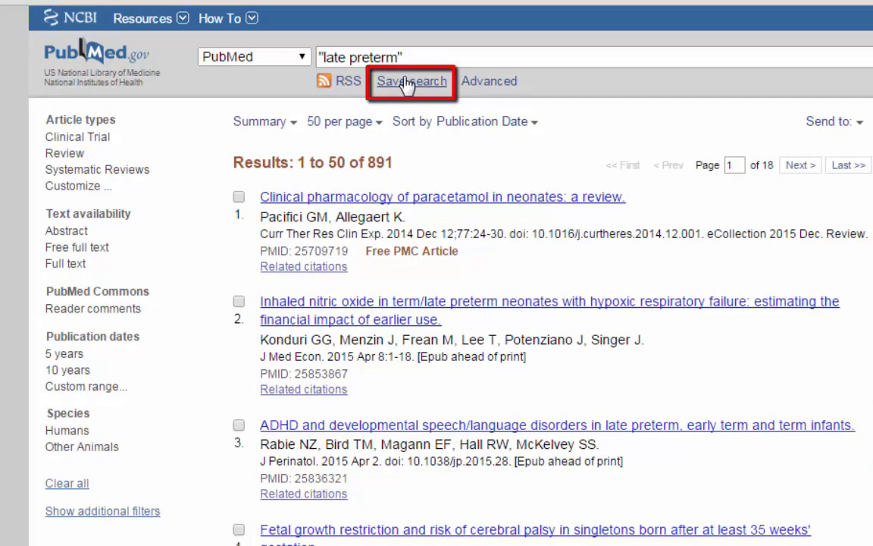
Start saving the "late preterm" search as a My NCBI email alert.
click(411, 82)
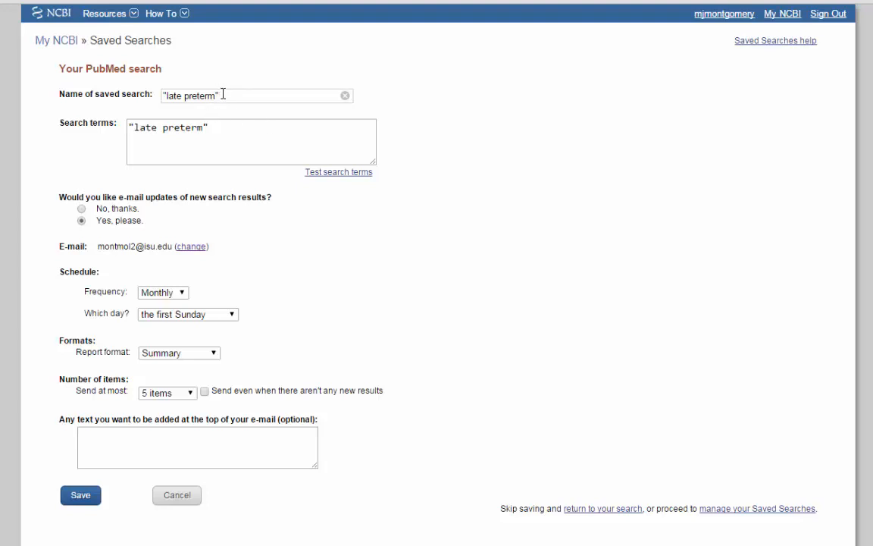
mouse_move(253, 146)
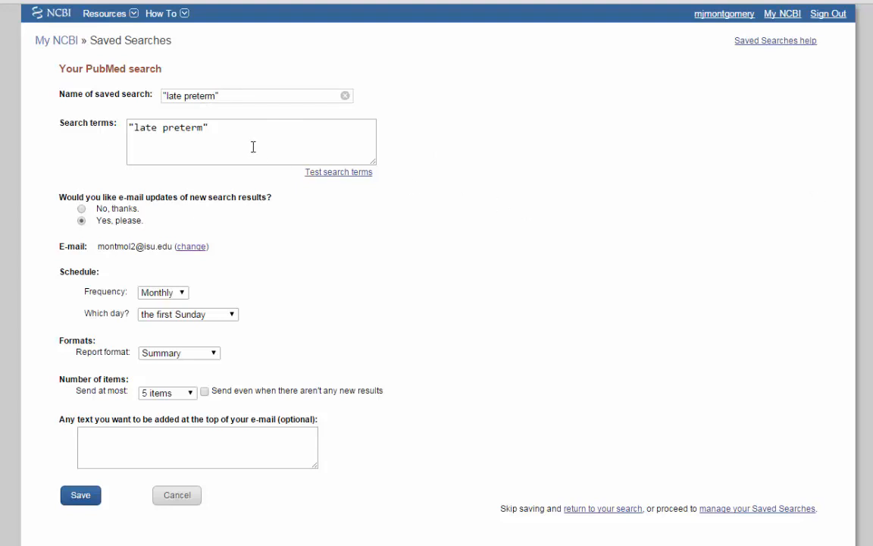
mouse_move(234, 128)
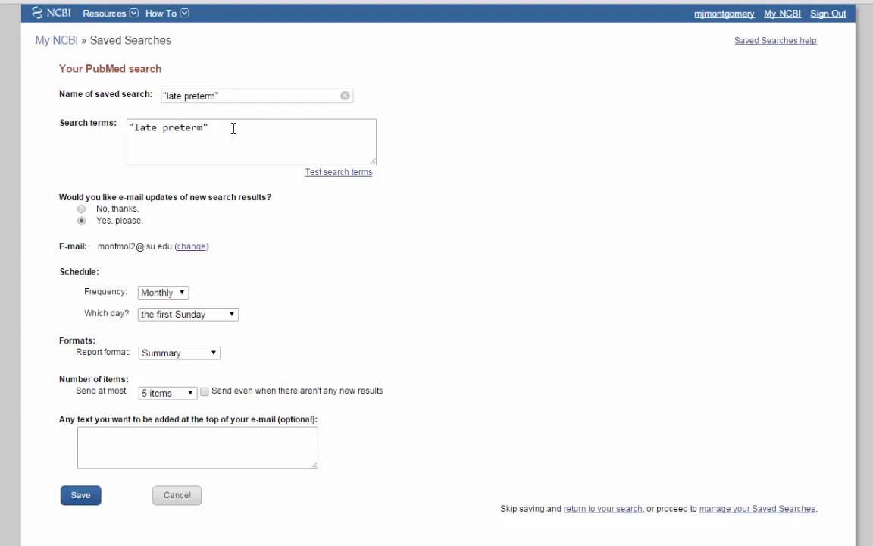
mouse_move(789, 248)
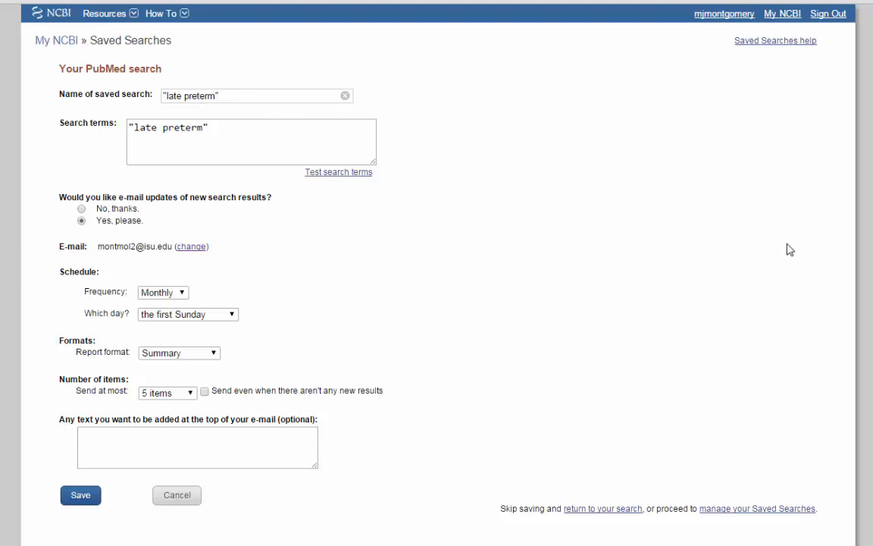
mouse_move(727, 261)
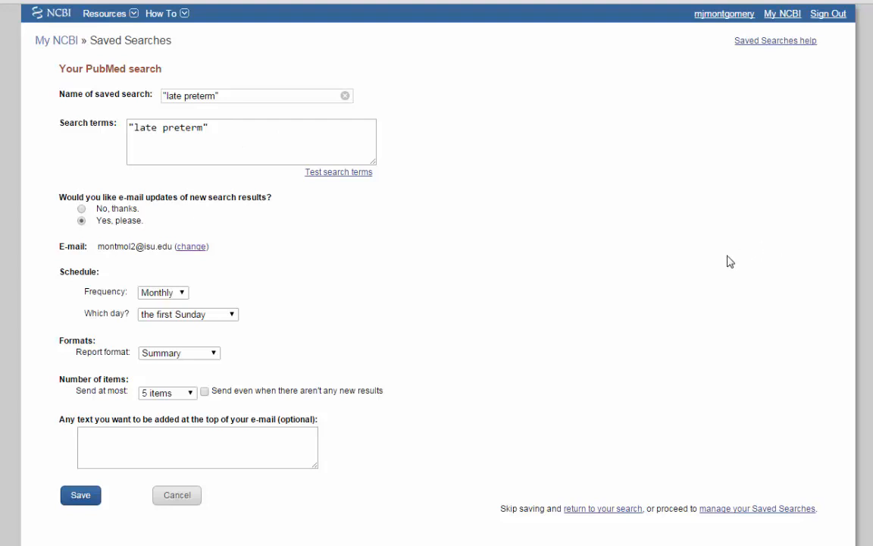
mouse_move(679, 264)
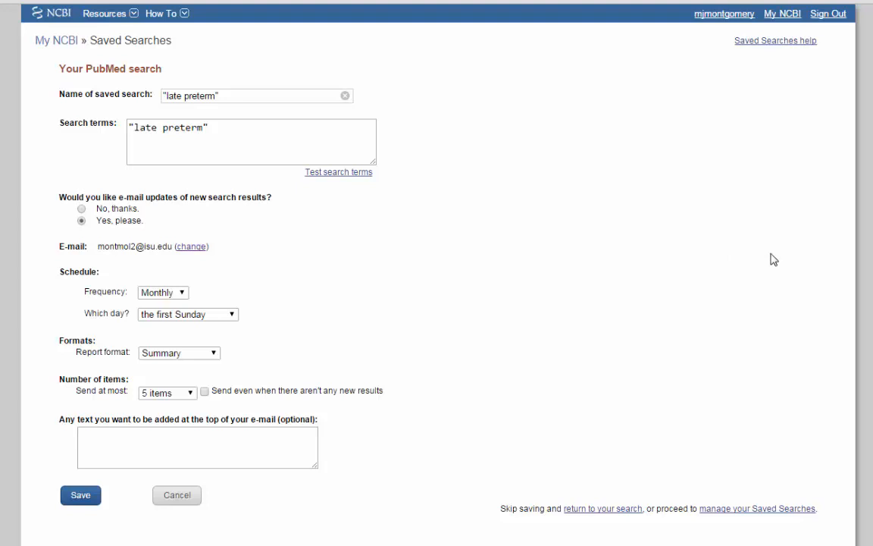
mouse_move(339, 246)
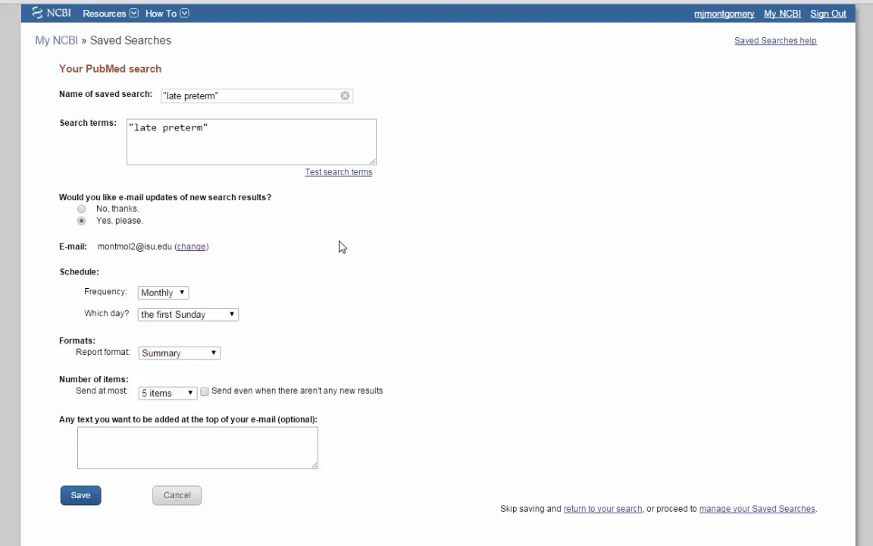
Save the "late preterm" alert with monthly first-Sunday updates, Summary format and 5 items.
click(162, 293)
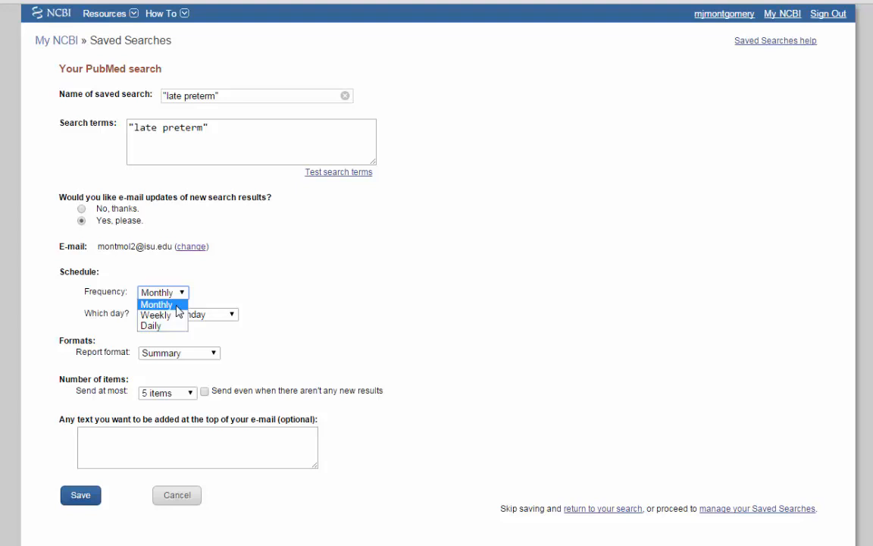
mouse_move(154, 316)
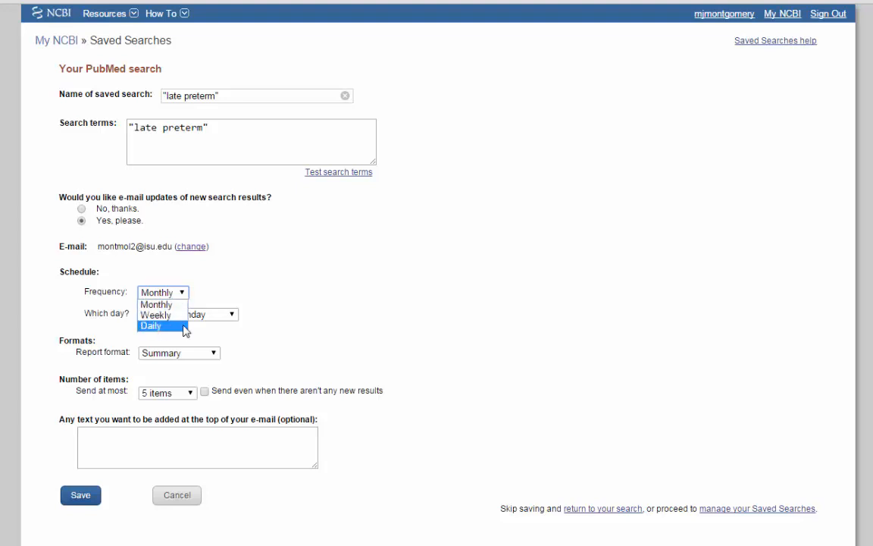
click(188, 314)
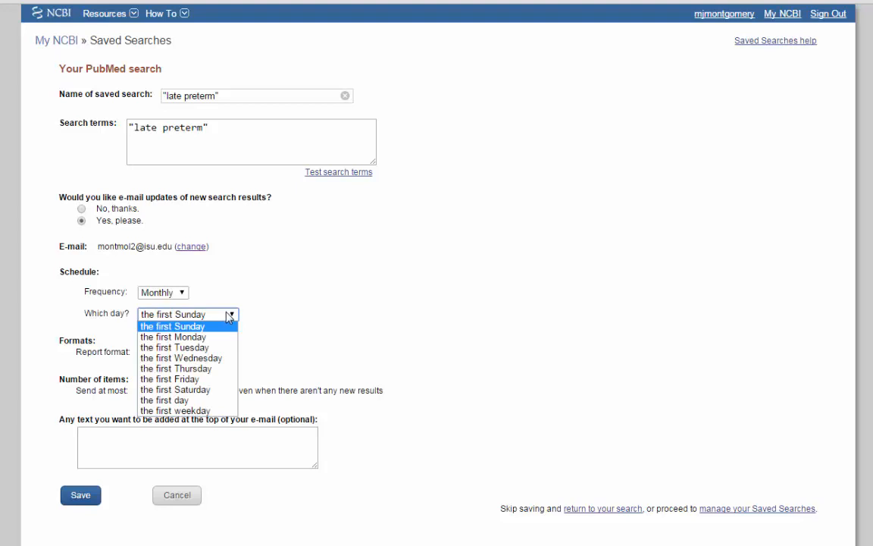
click(185, 326)
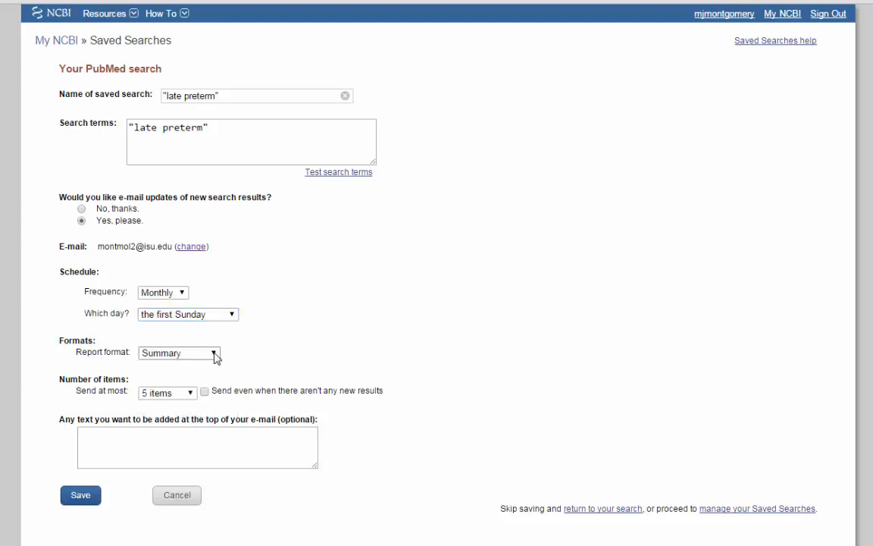
click(179, 353)
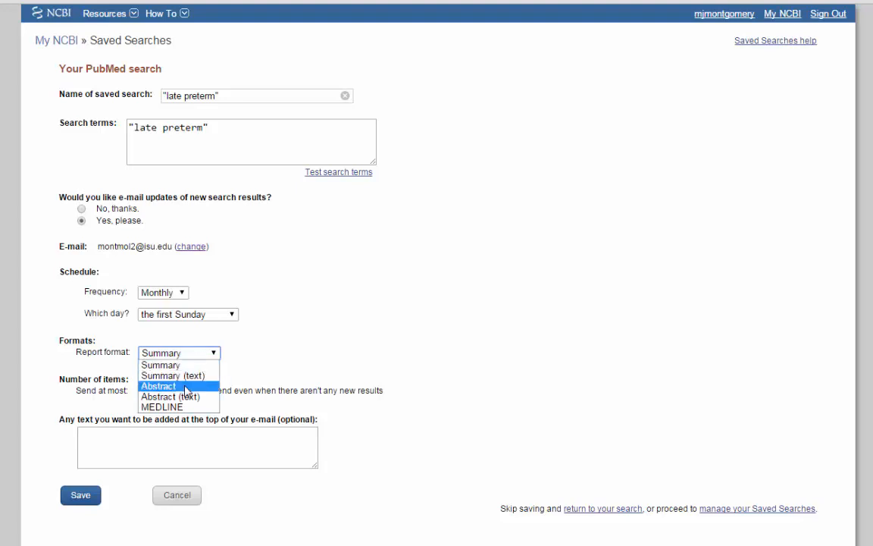
mouse_move(176, 388)
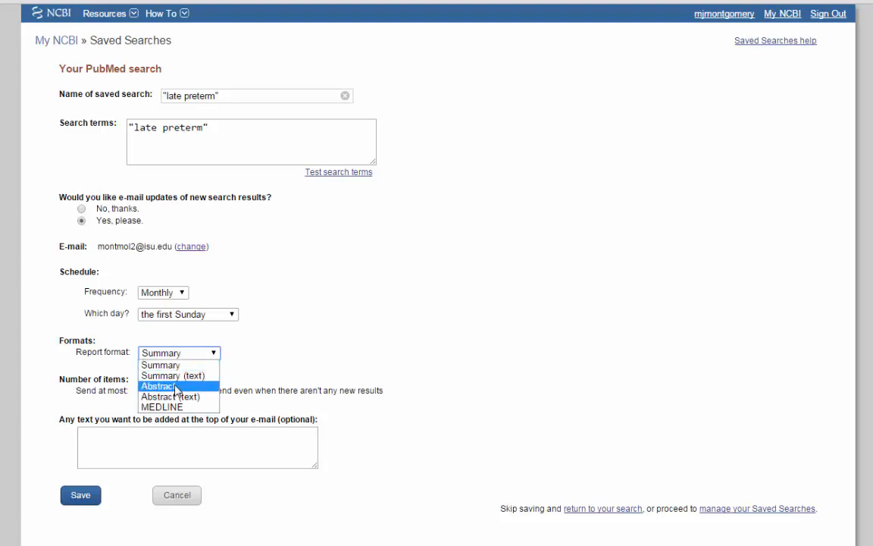
mouse_move(194, 364)
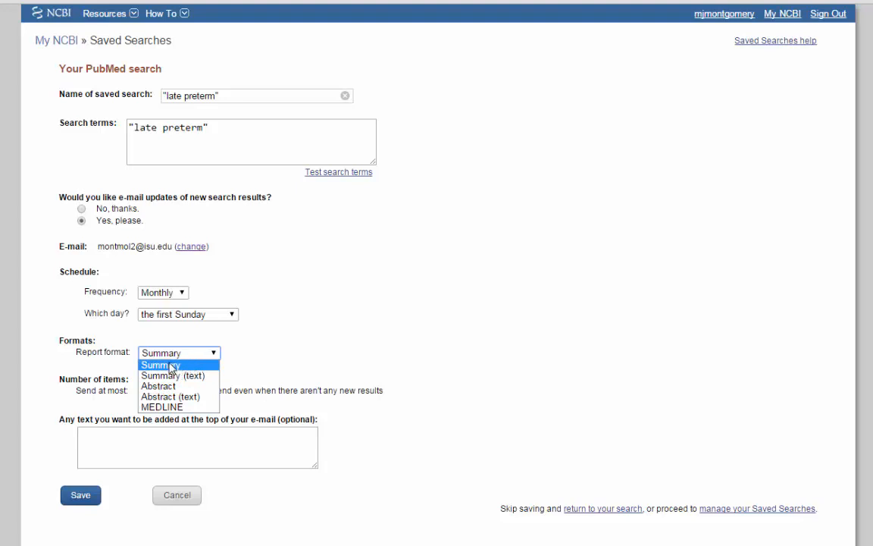
click(162, 364)
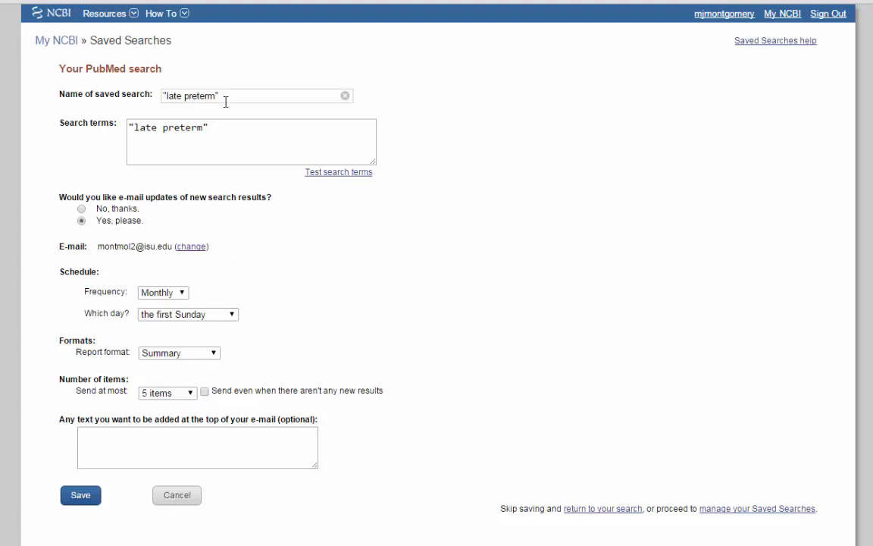
mouse_move(464, 324)
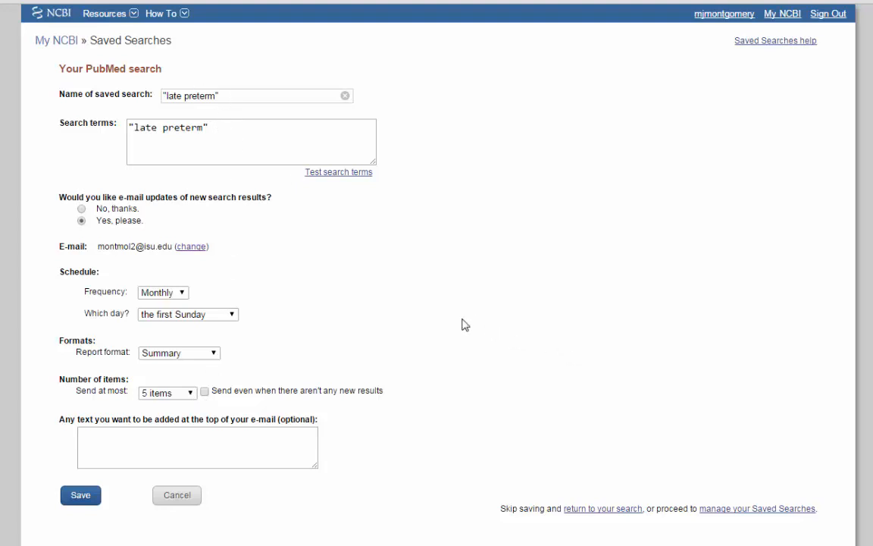
click(188, 391)
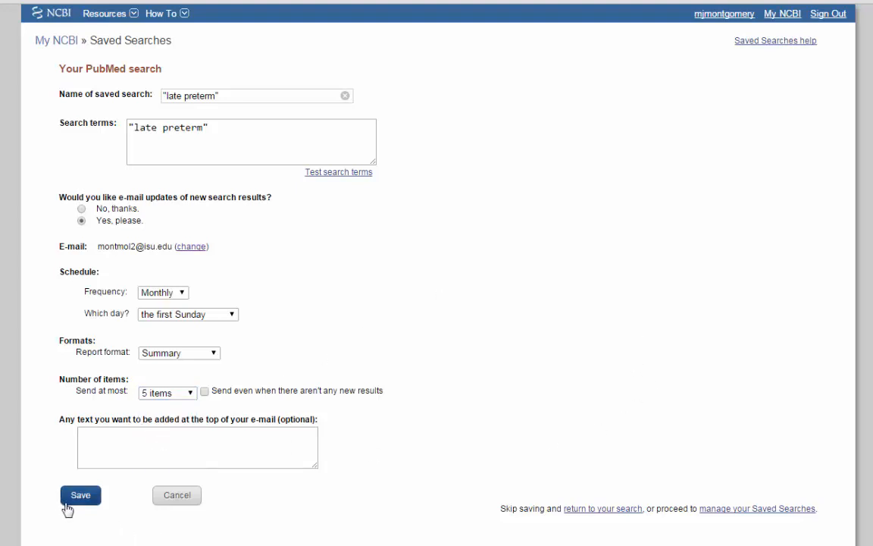
click(79, 494)
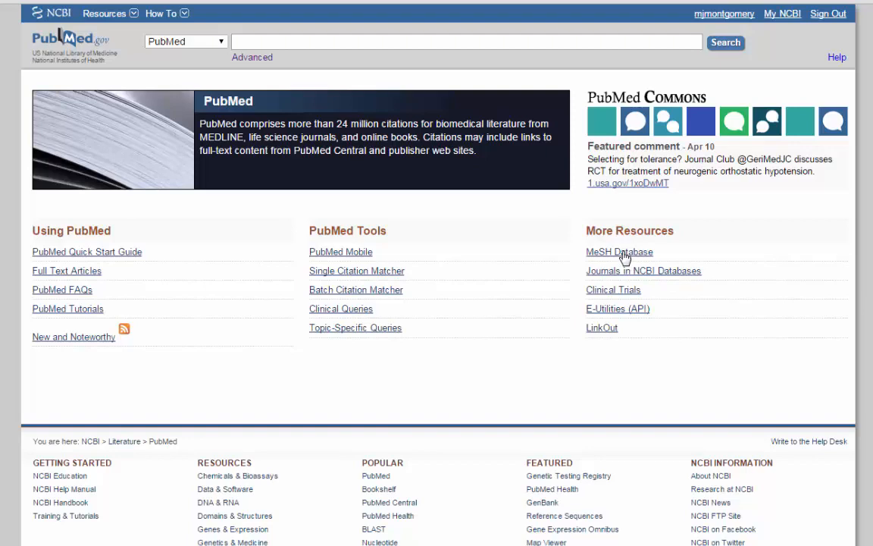
Go to the MeSH Database from PubMed's More Resources.
click(618, 252)
text(nursing research)
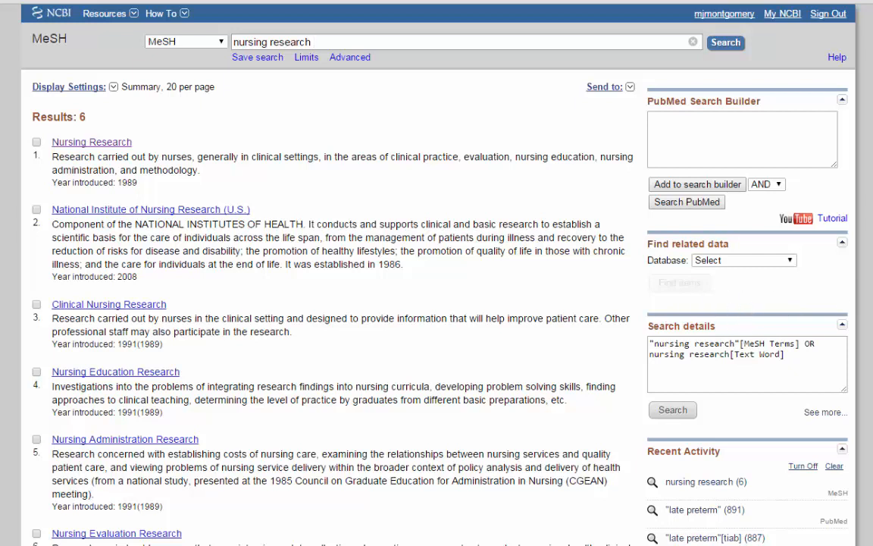
Open the Nursing Research heading record from the MeSH results.
click(91, 142)
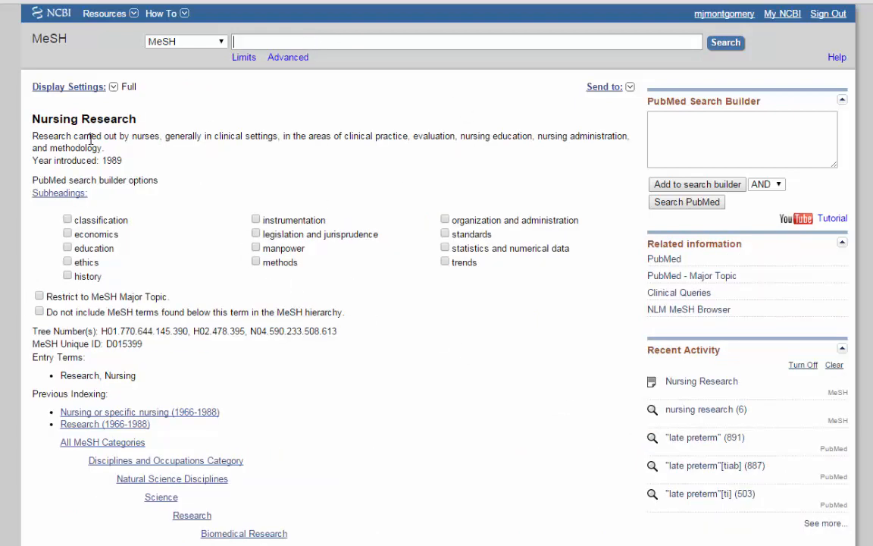
mouse_move(115, 158)
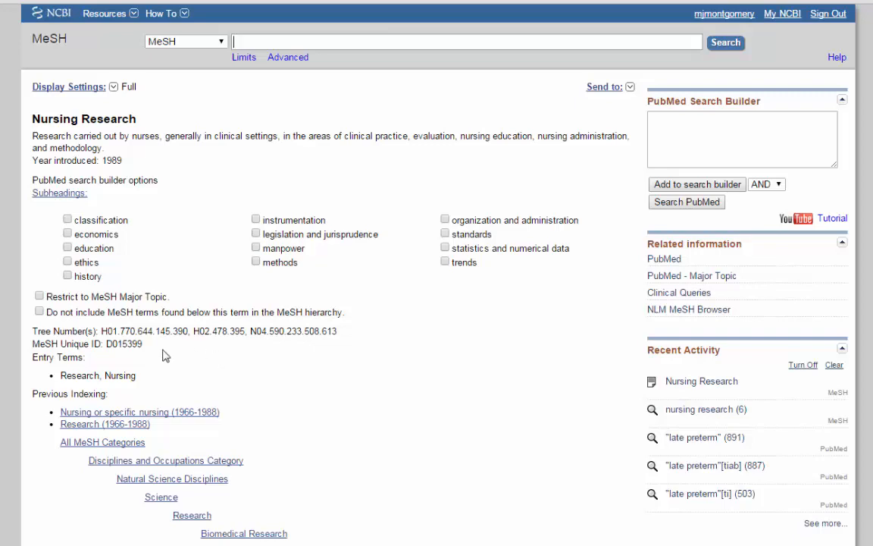
Tick the education subheading on the Nursing Research MeSH record.
scroll(down, 3)
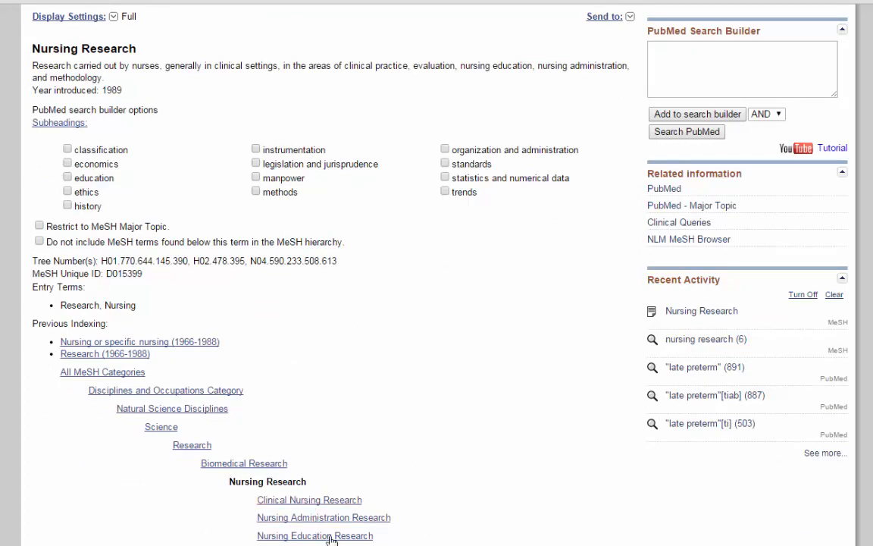
mouse_move(333, 507)
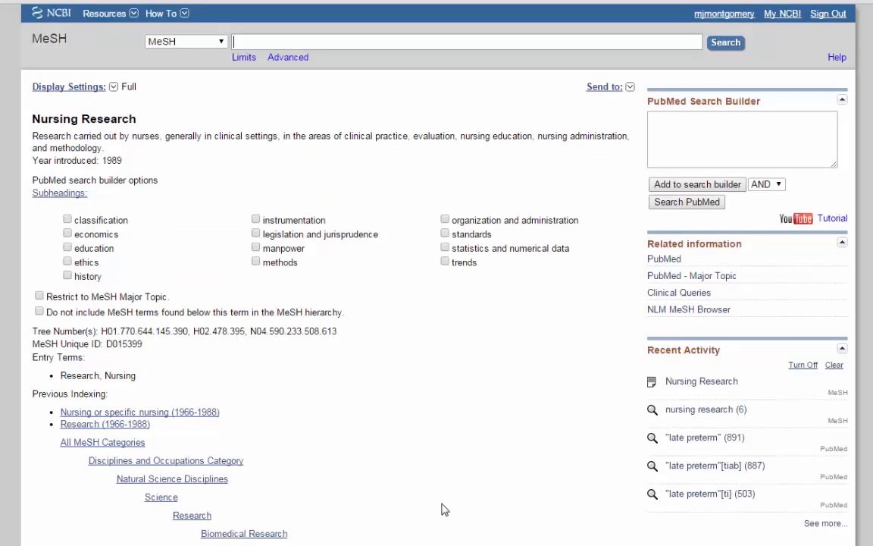
mouse_move(444, 494)
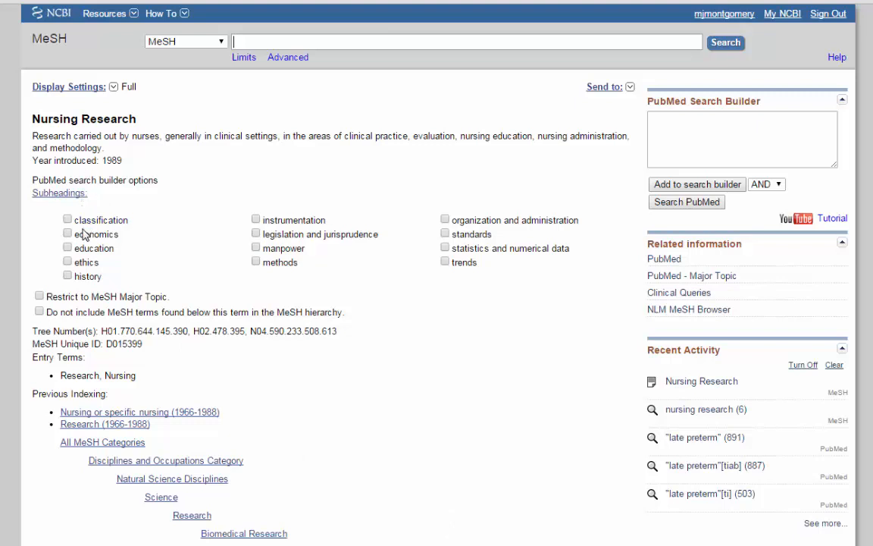
click(67, 248)
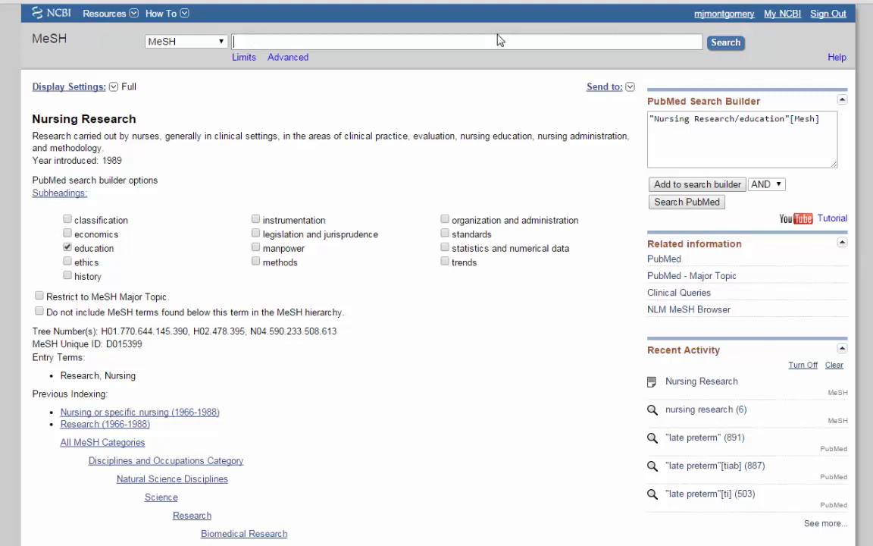
Add "Evidence-Based Nursing/education"[Mesh] to the search builder with AND.
text(evidence based nursing)
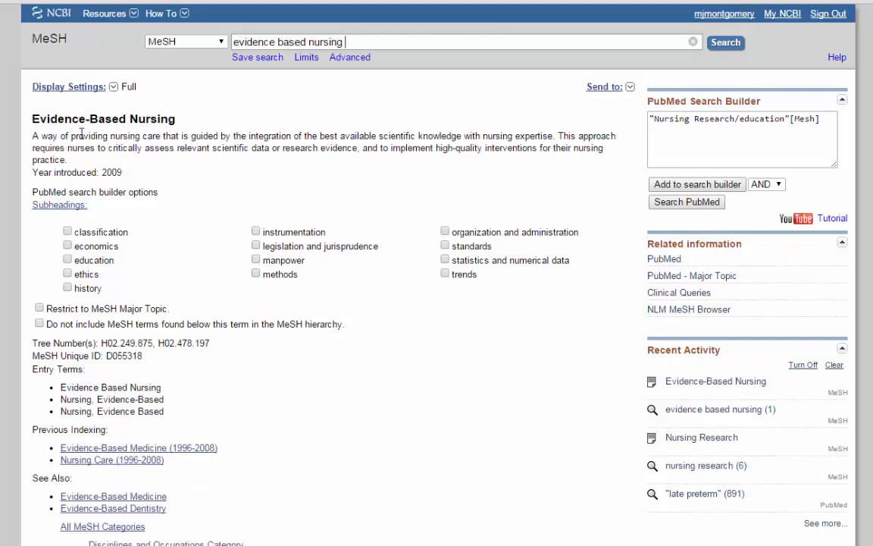
mouse_move(454, 470)
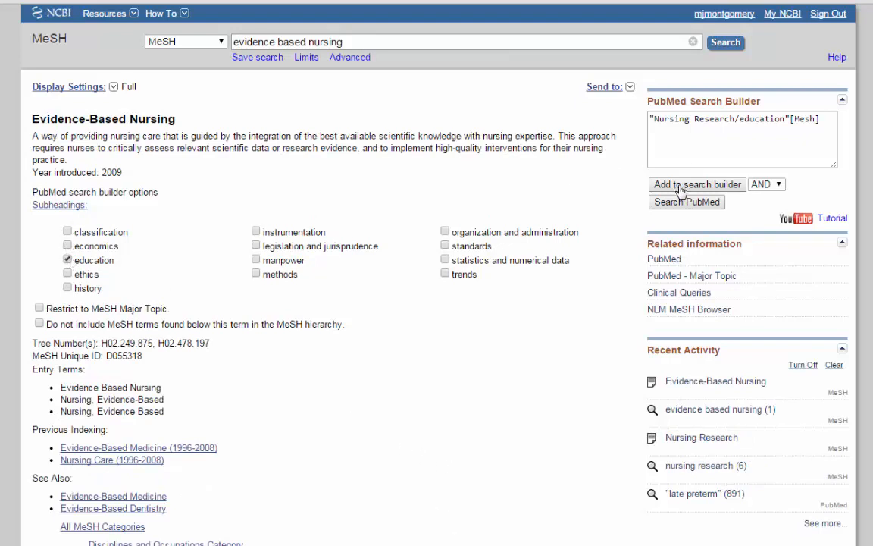
click(697, 185)
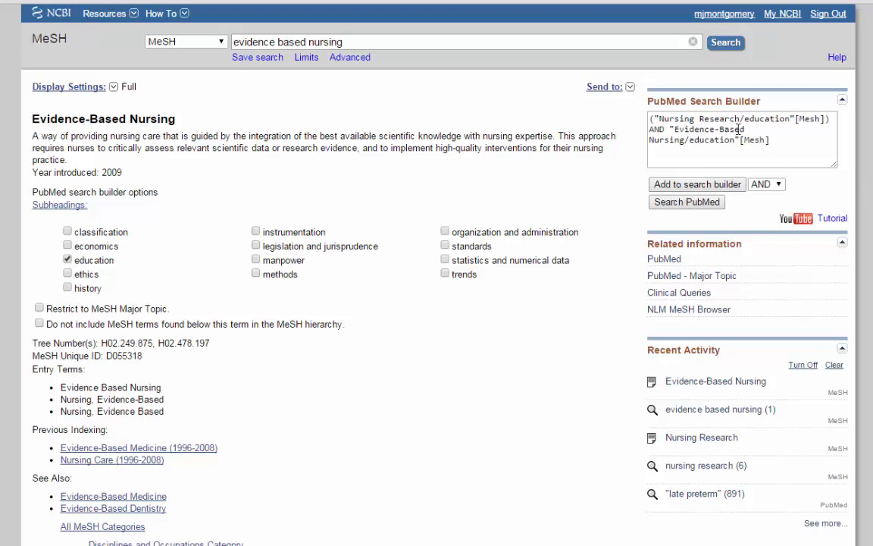
mouse_move(724, 209)
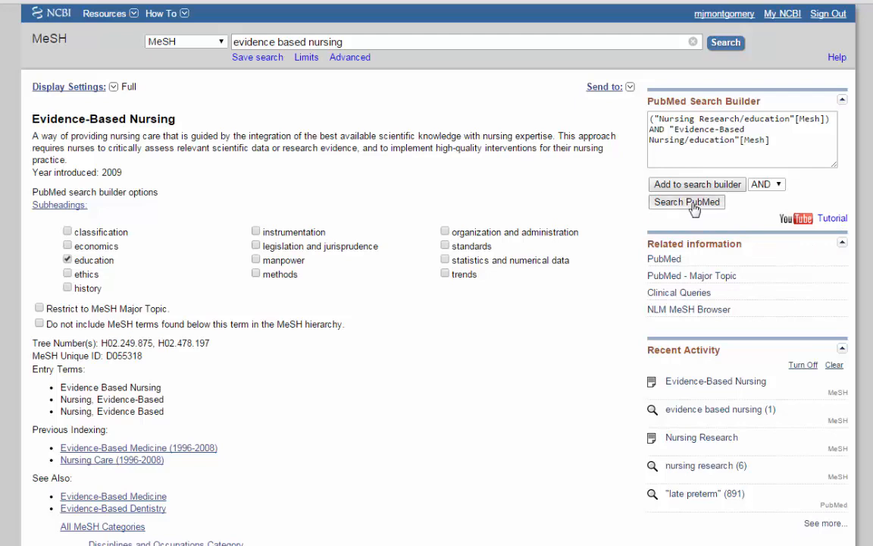
Run the combined MeSH search in PubMed (84 results) and begin saving it as an alert.
click(685, 202)
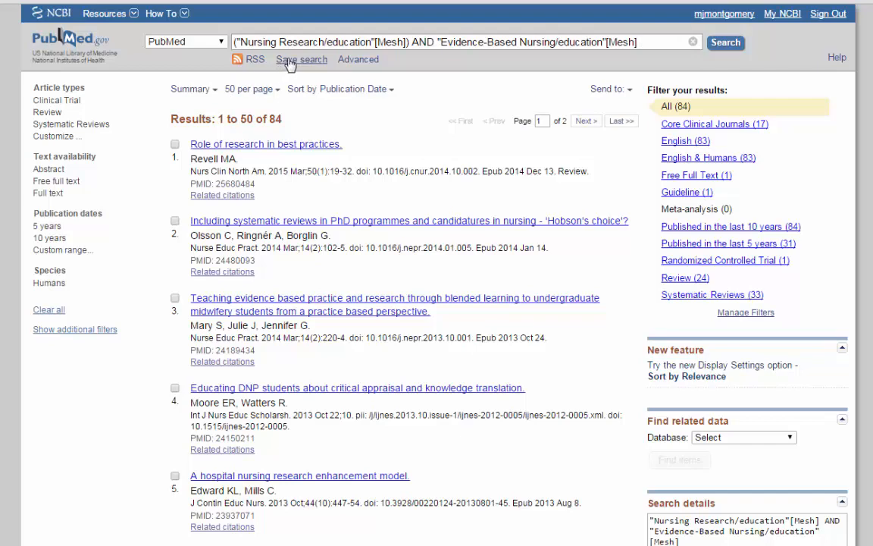
click(303, 59)
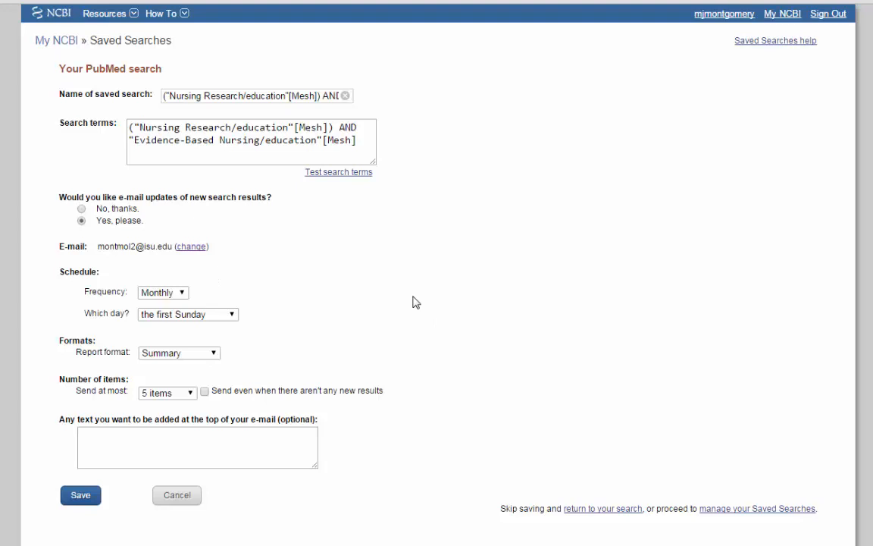
mouse_move(491, 365)
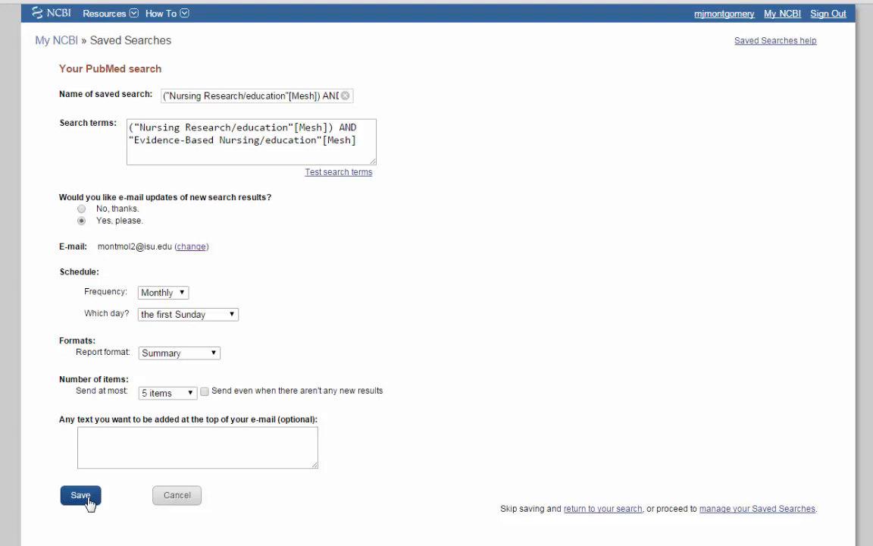
mouse_move(733, 219)
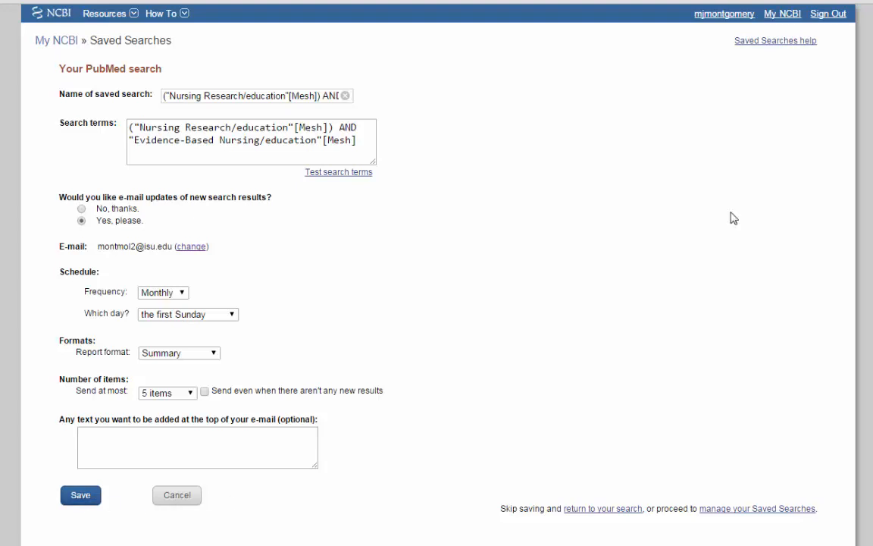